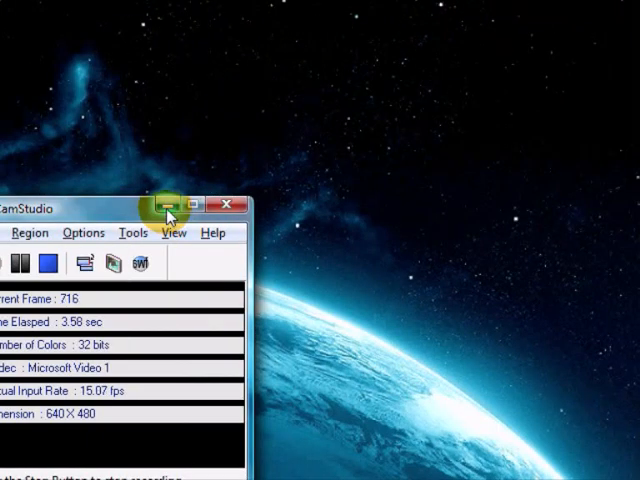
# - Minimize the CamStudio recorder so the Python 2.7 IDLE shell is in front
pyautogui.click(160, 204)
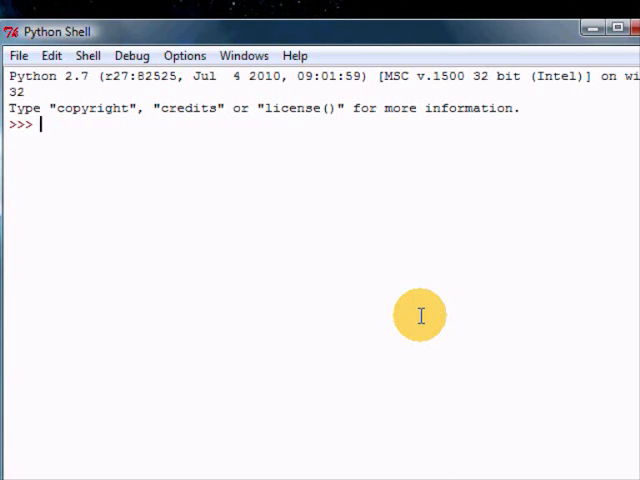
pyautogui.write('bool ()')
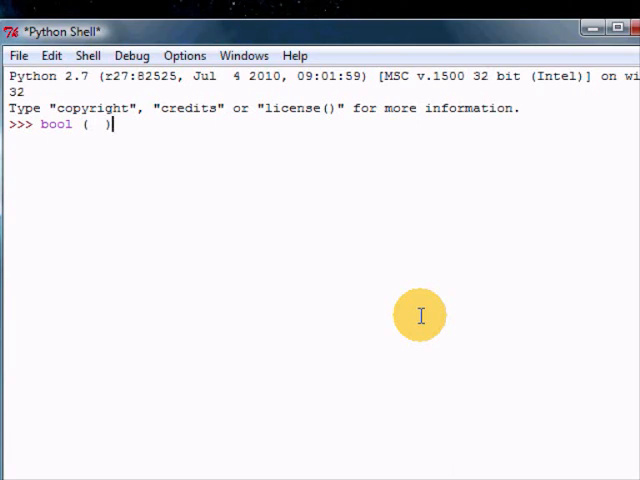
pyautogui.press('ctrl+a')
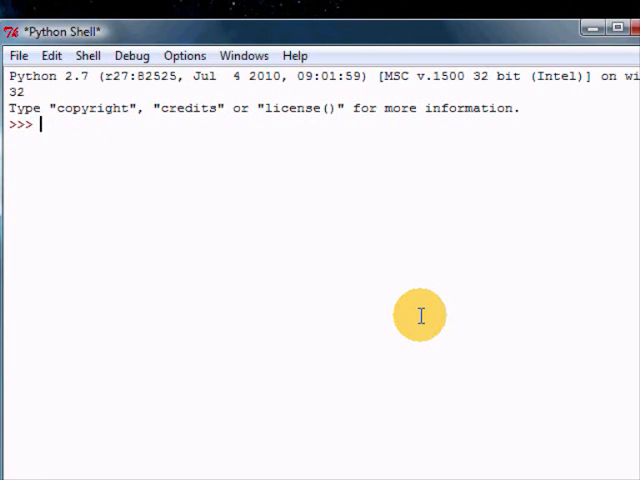
pyautogui.write('str (')
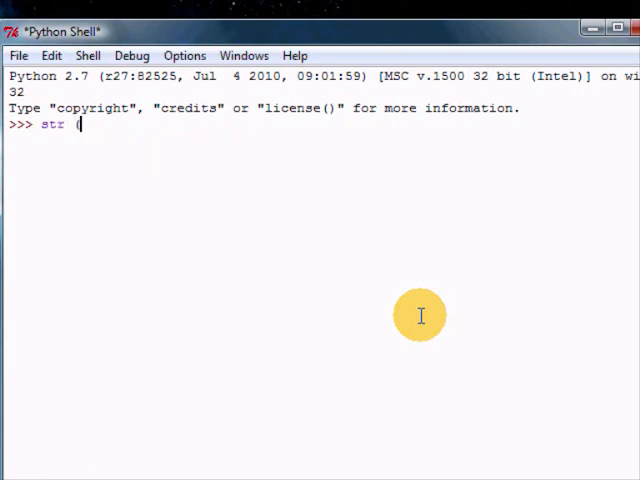
pyautogui.write('int()')
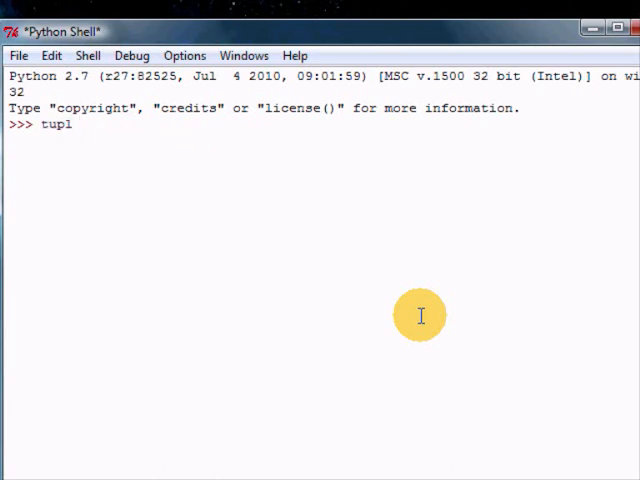
pyautogui.write('dict')
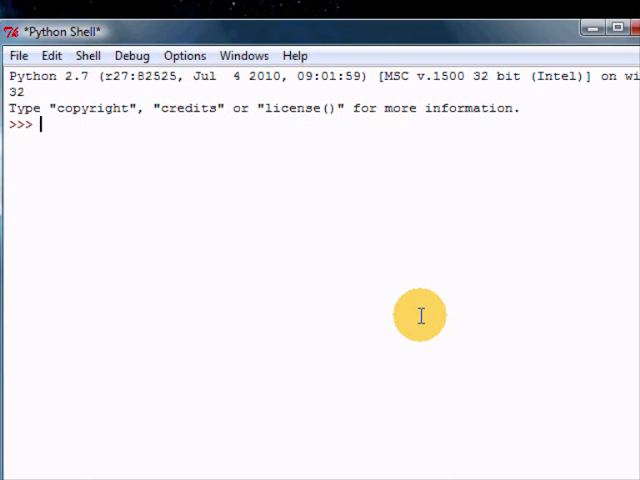
pyautogui.write('bool ( )')
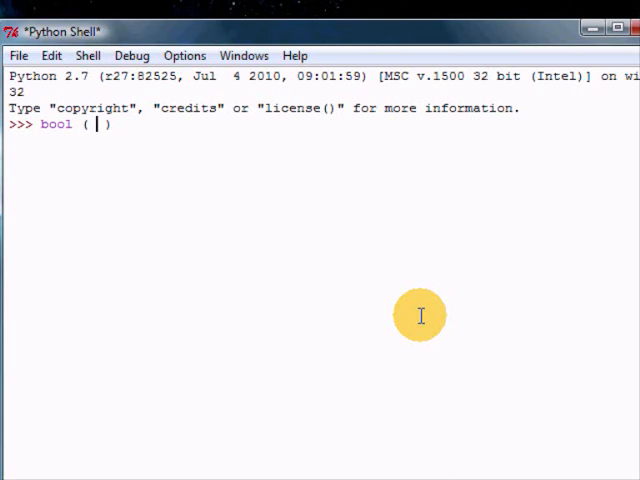
# - Evaluate bool(45) and bool(-45), both returning True
pyautogui.write('45')
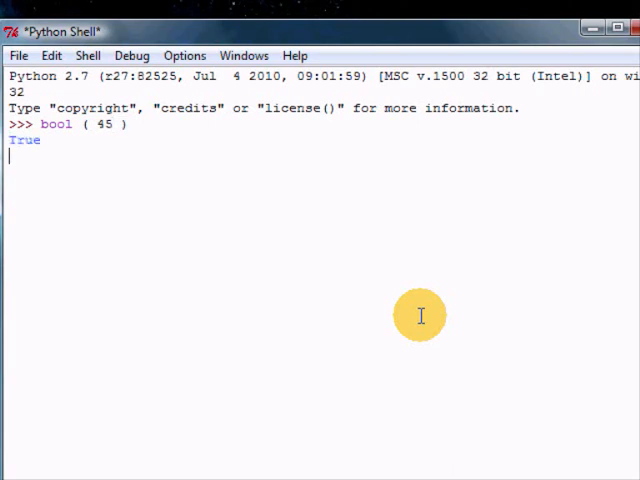
pyautogui.write('bool')
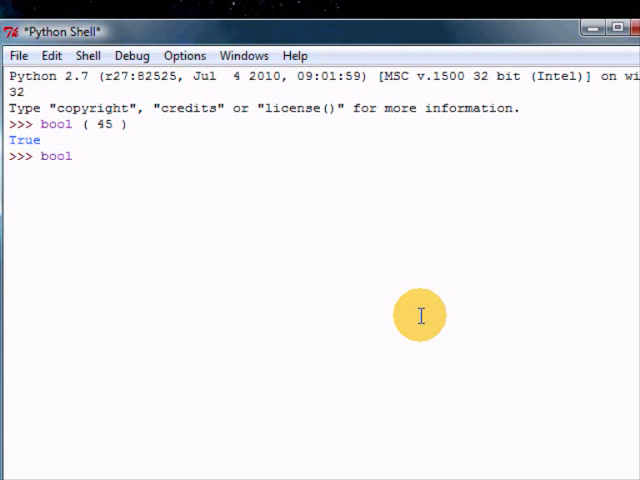
pyautogui.write('( -45')
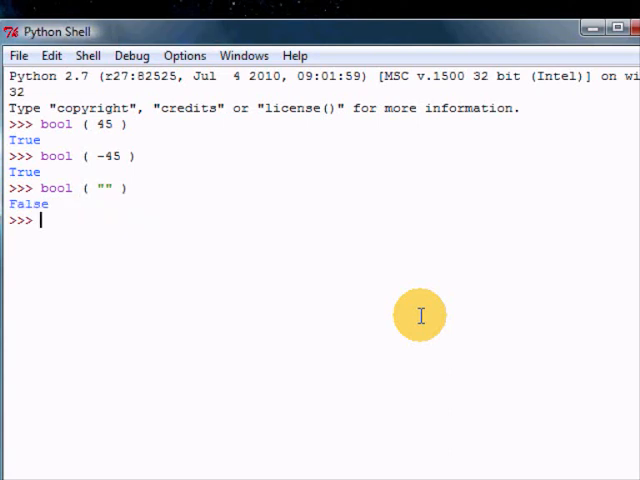
# - Evaluate bool of an empty string, a one-space string and an empty tuple (False, True, False)
pyautogui.write('bool ( "')
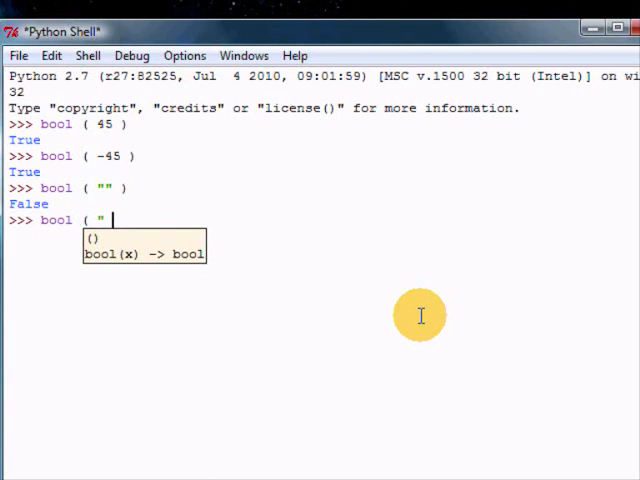
pyautogui.press('Return')
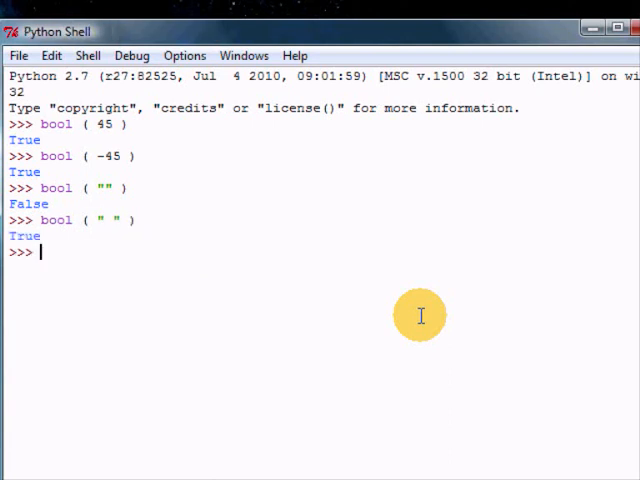
pyautogui.write('bool ( (')
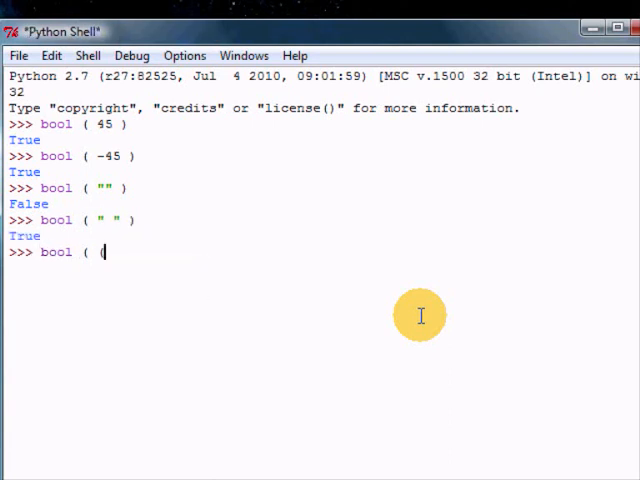
pyautogui.press('Return')
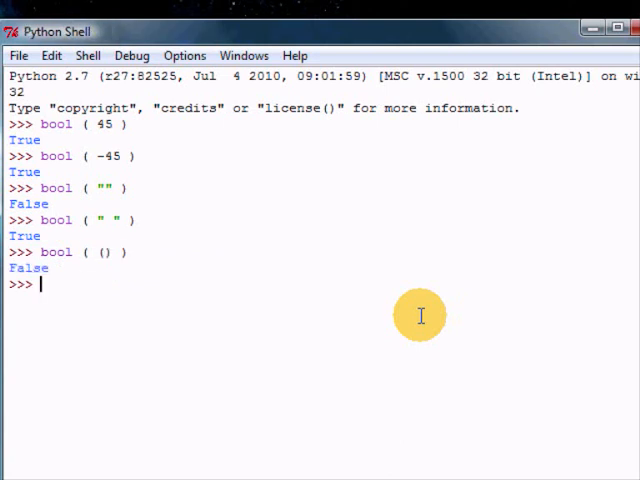
pyautogui.write('(')
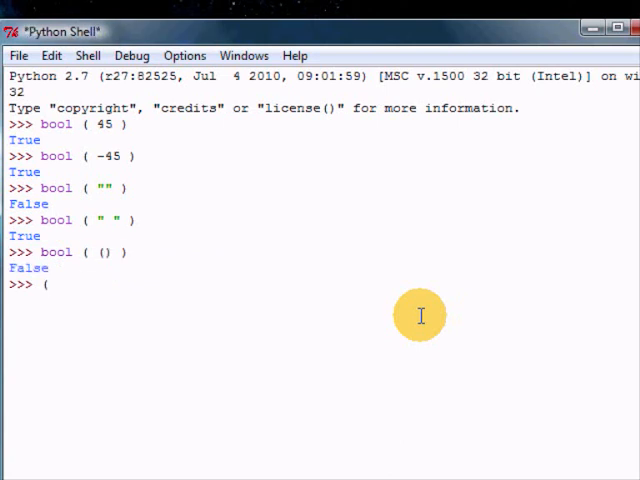
# - Enter the mistyped bool((,)) call, which raises a SyntaxError
pyautogui.write('bool')
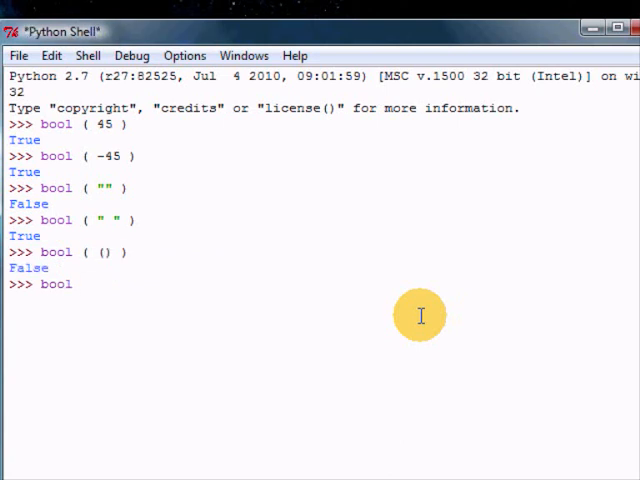
pyautogui.write('(')
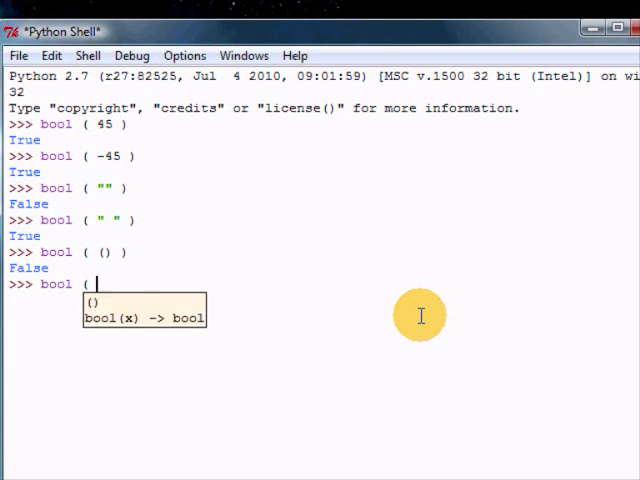
pyautogui.write(',)')
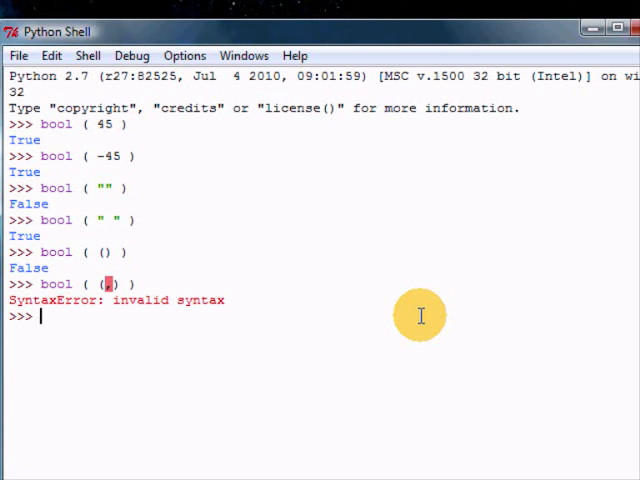
# - Evaluate bool([]) and bool({}), both returning False
pyautogui.write('bool (')
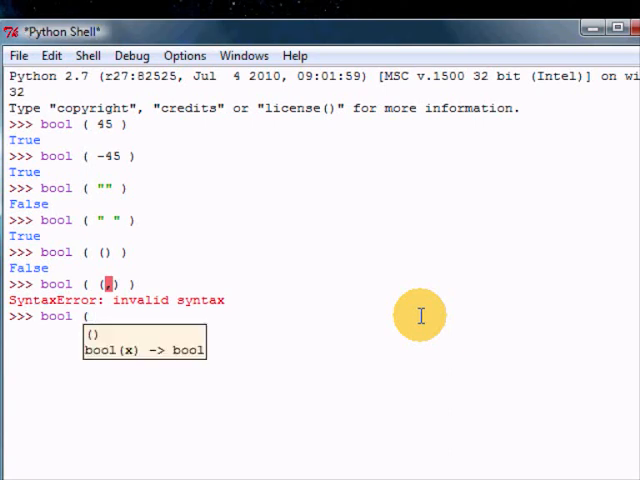
pyautogui.write('[]')
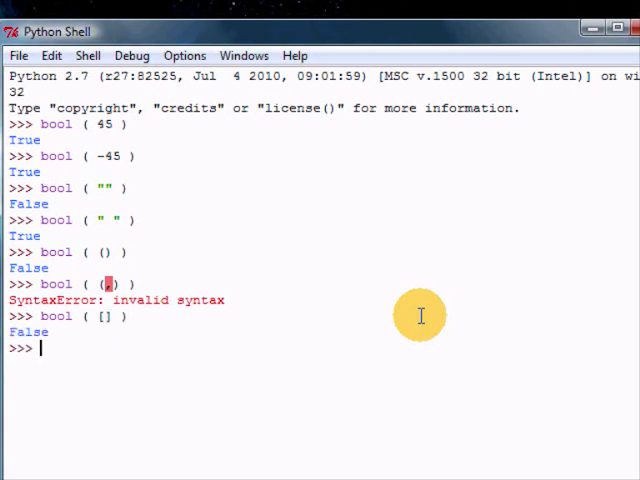
pyautogui.write('bool (')
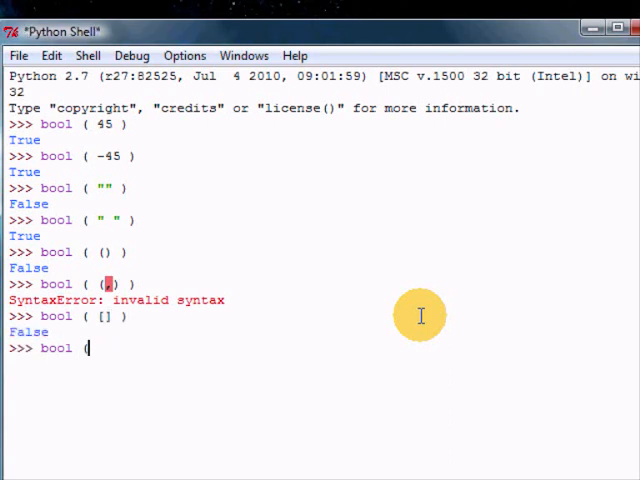
pyautogui.press('Return')
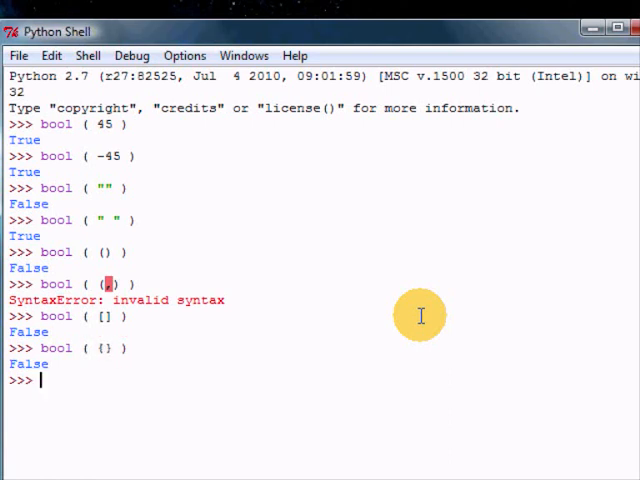